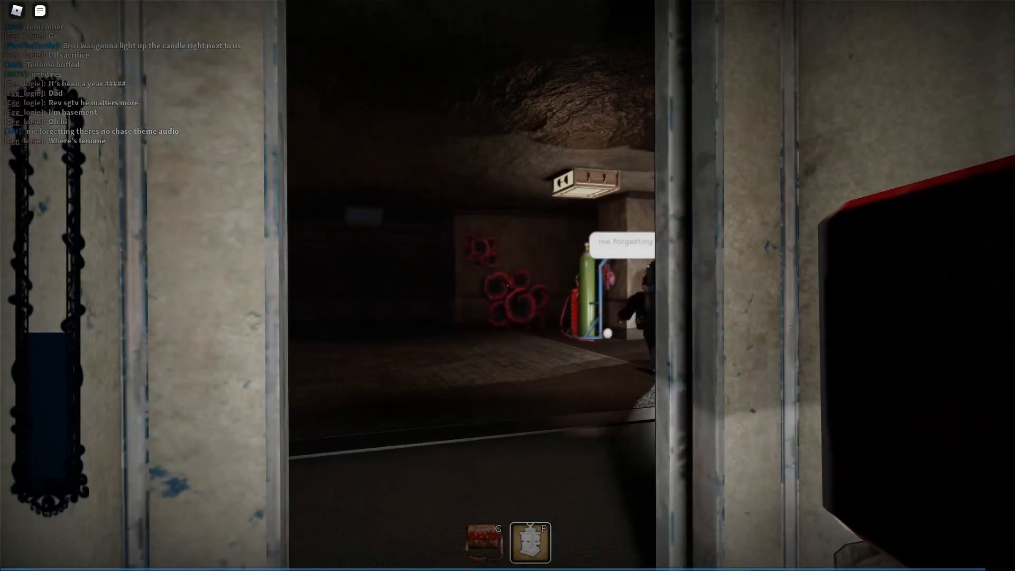
pyautogui.moveTo(507, 284)
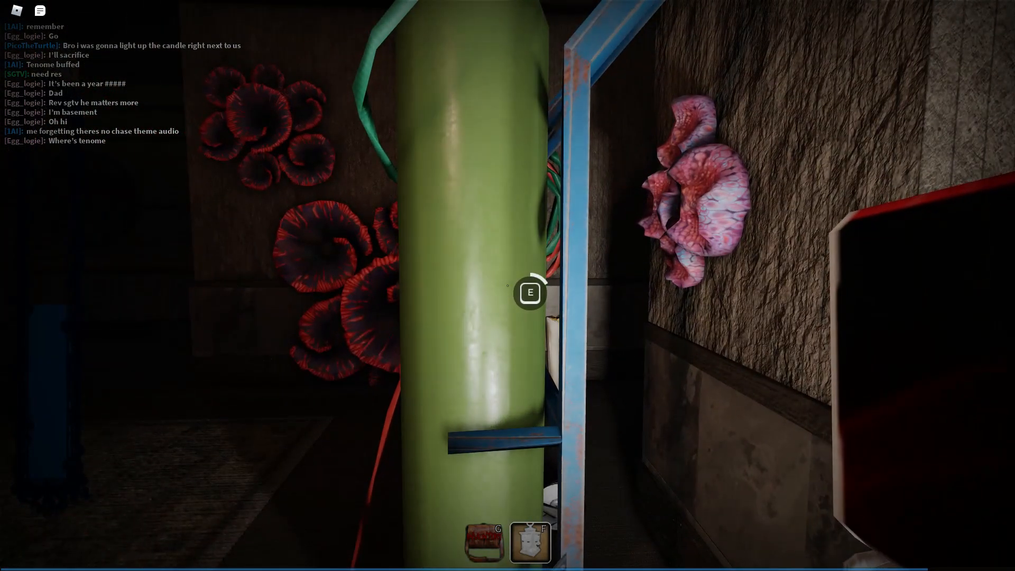
pyautogui.moveTo(471, 245)
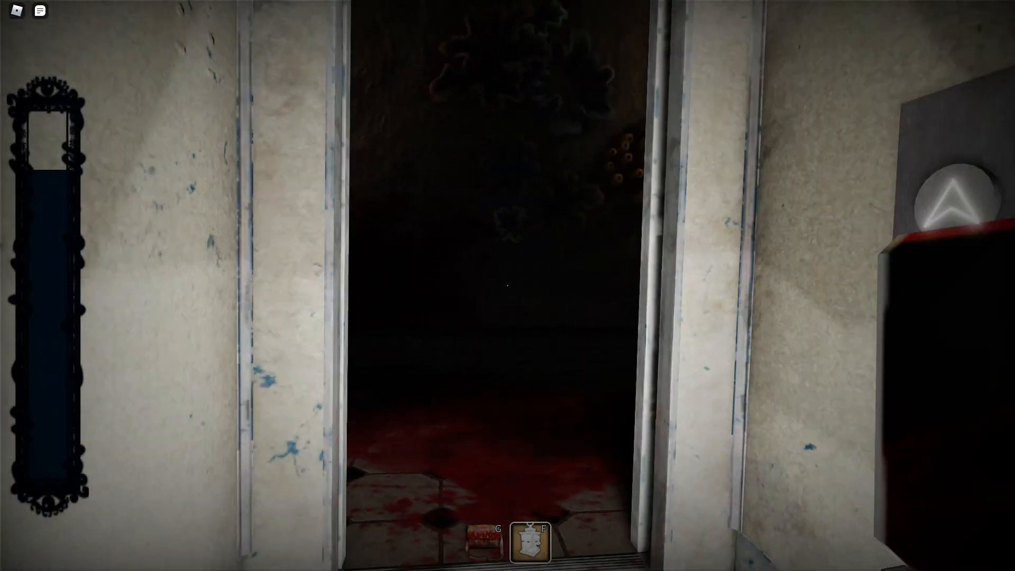
pyautogui.moveTo(508, 286)
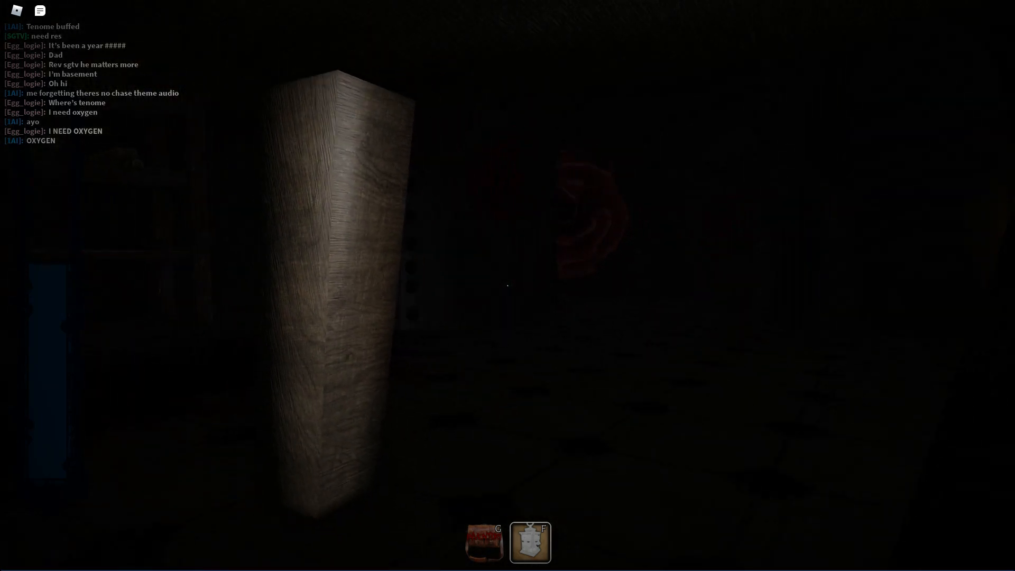
pyautogui.moveTo(507, 285)
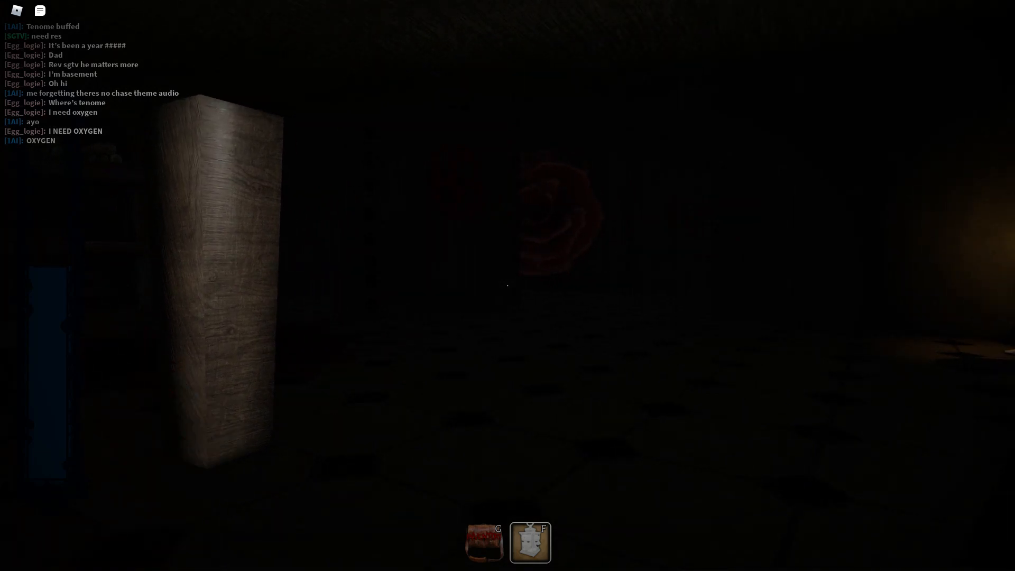